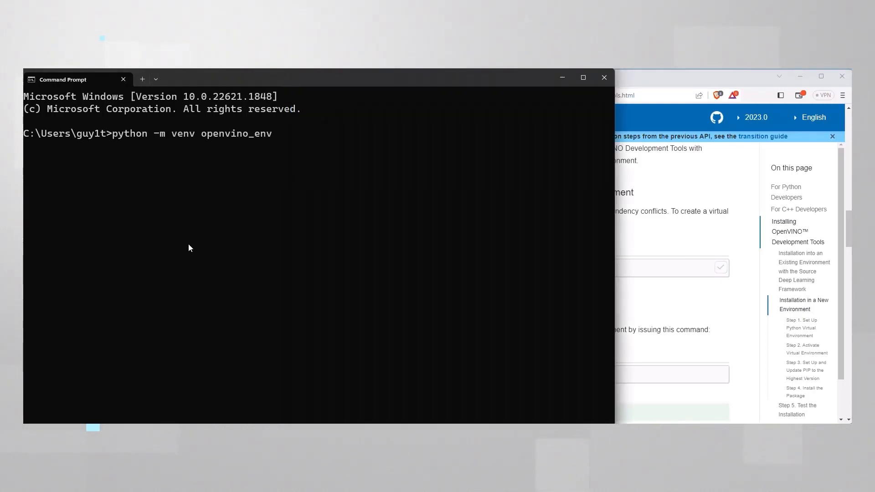
- Create and activate the openvino_optimum venv, upgrade pip and install openvino-dev[onnx,pytorch]
key("Backspace")
type("optimum")
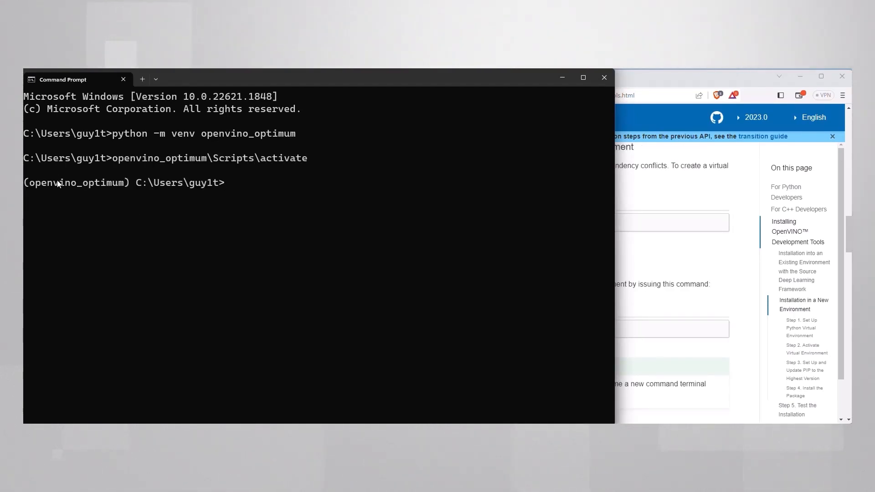
double_click(77, 183)
type("pip install openvino-dev[,onnx")
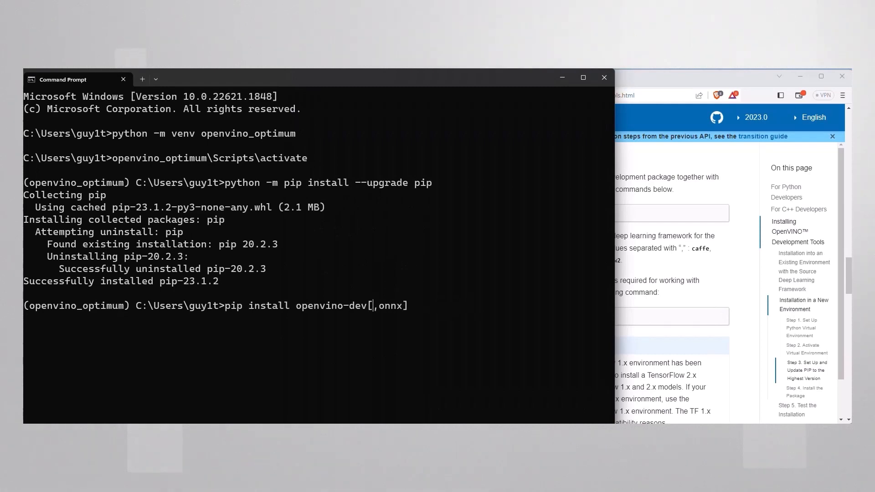
type("pytorch")
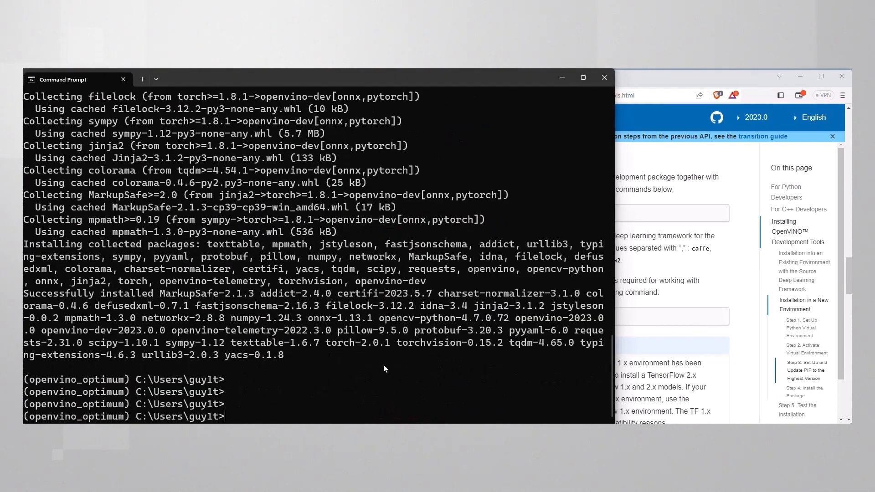
type("benchmark_a")
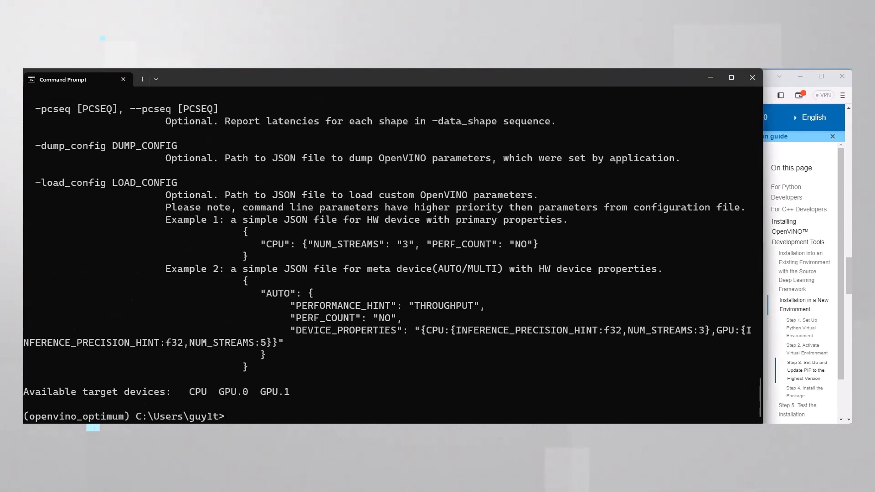
- Check benchmark_app lists CPU, GPU.0 and GPU.1, then install transformers and optimum-intel[openvino,diffusers]
double_click(197, 392)
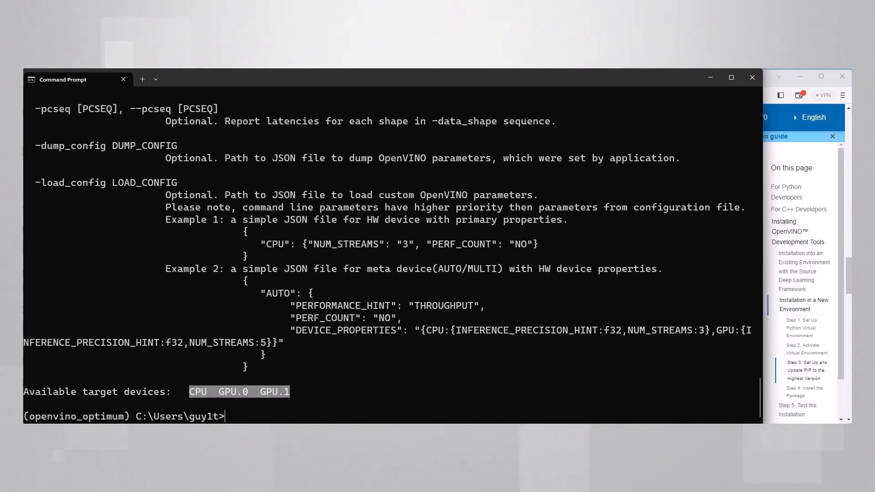
type("pip install transformers")
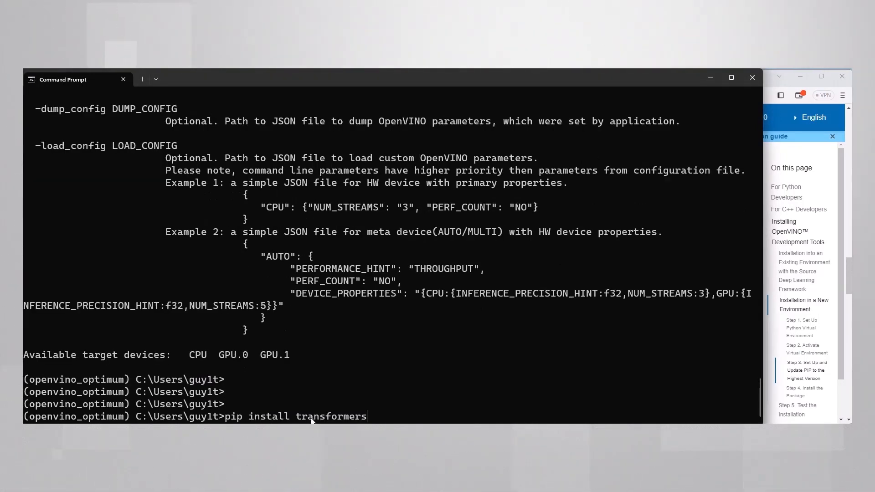
key("Return")
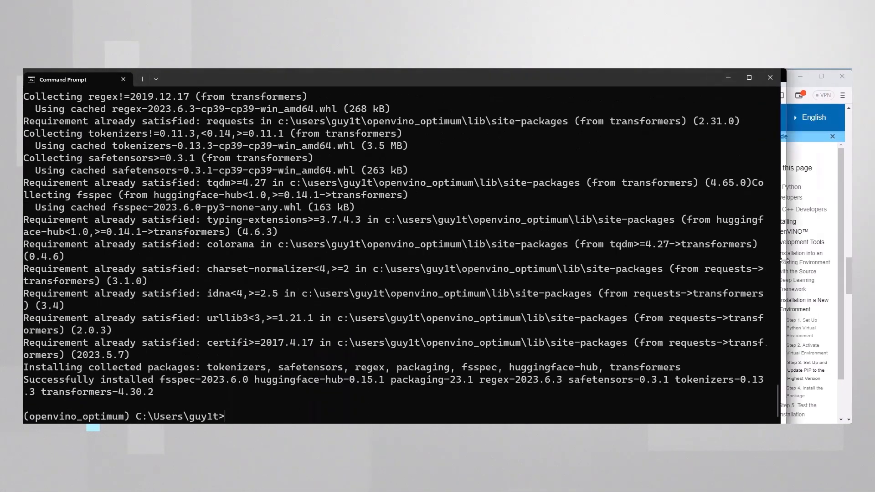
type("pip install optimum-intel[openvino,diffusers]")
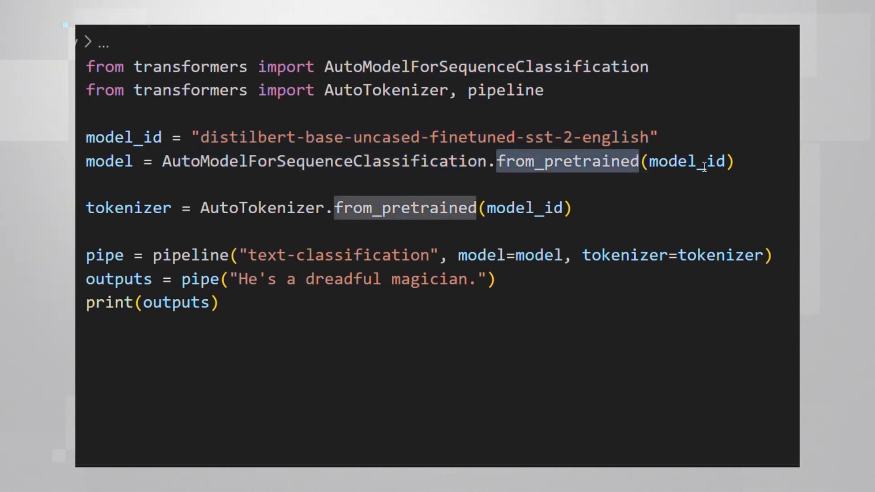
- Run the DistilBERT pipeline in 1.py and check the NEGATIVE result scored about 0.99
double_click(128, 208)
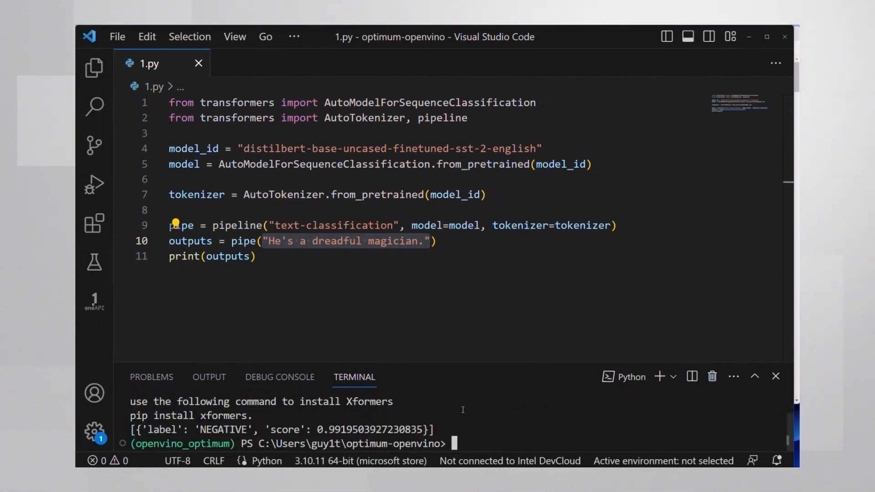
double_click(222, 430)
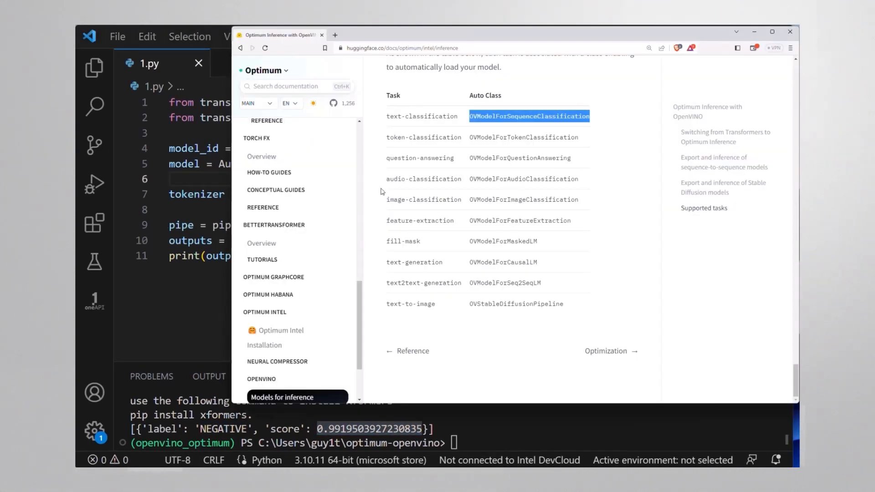
- Locate OVModelForSequenceClassification for text-classification in the Supported tasks table
scroll("down", 3)
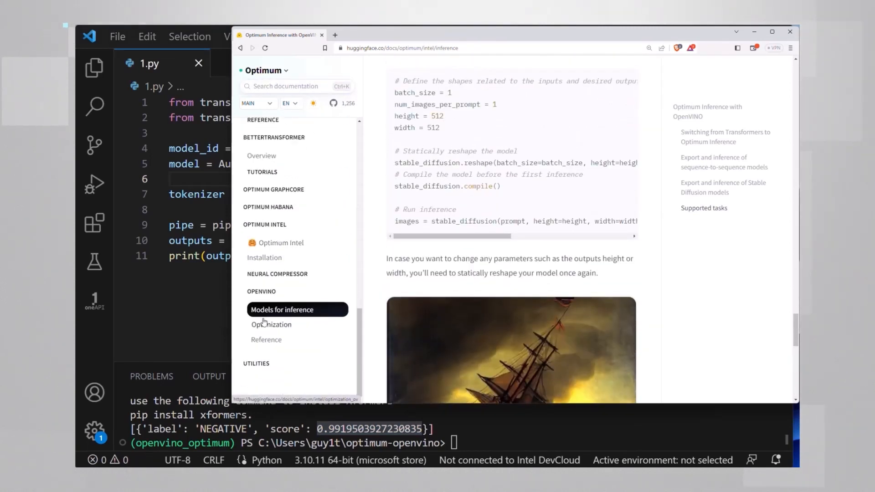
scroll("down", 3)
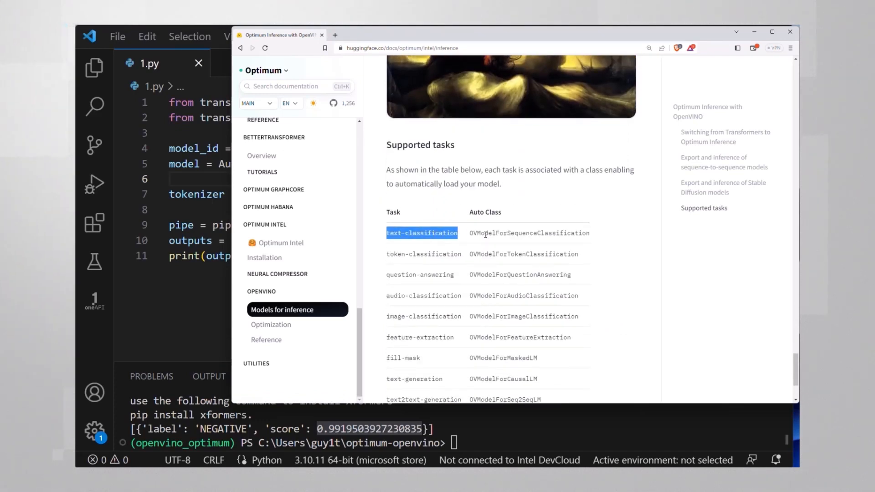
right_click(528, 232)
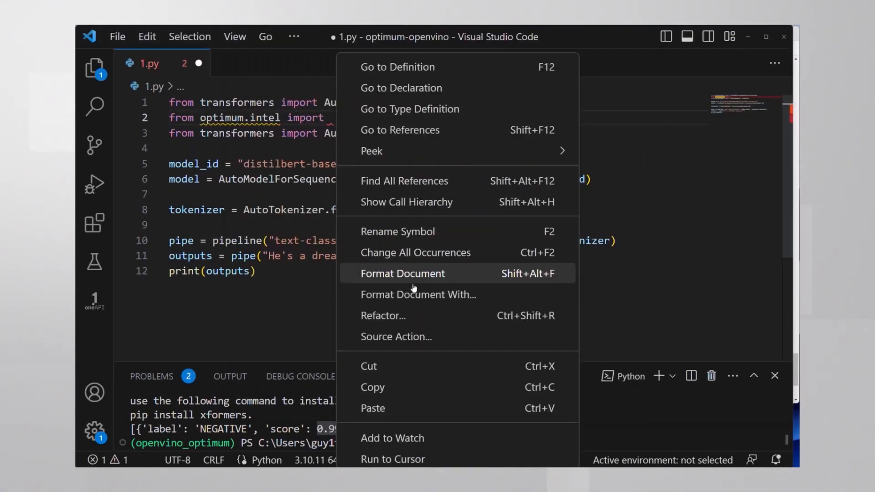
- Load the model via OVModelForSequenceClassification with export=True, format, save and run python 1.py
left_click(402, 274)
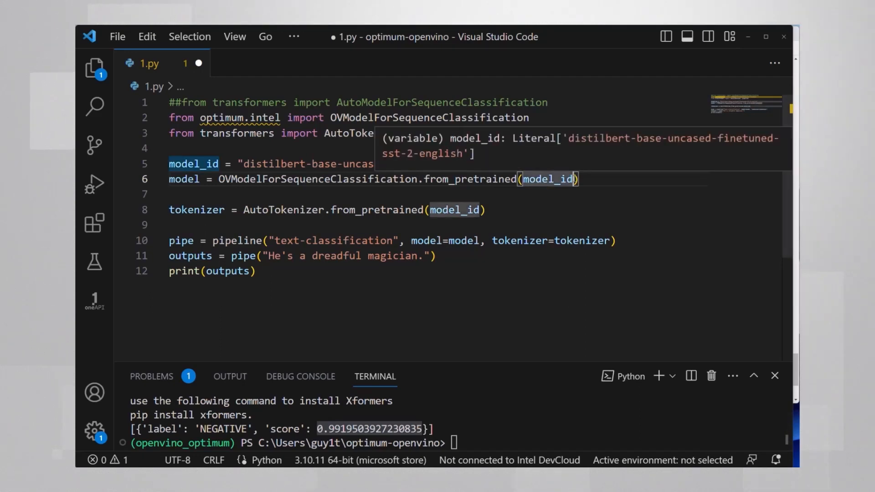
type(",export=T")
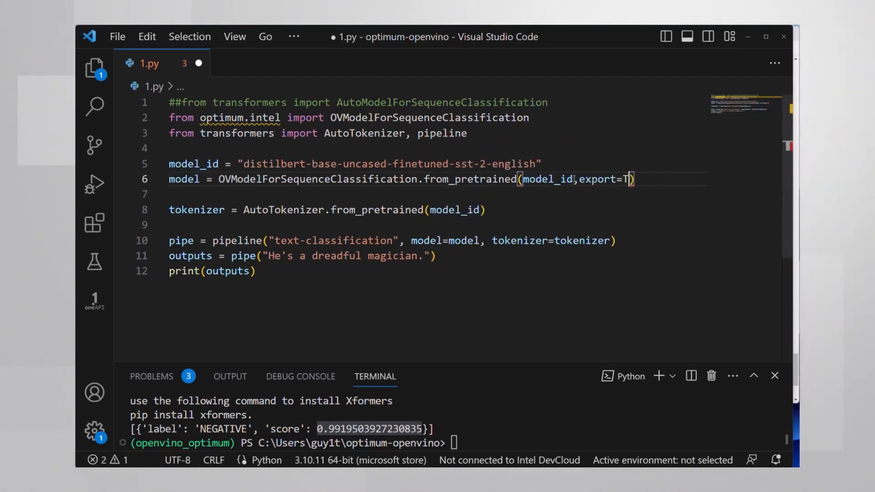
type("rue")
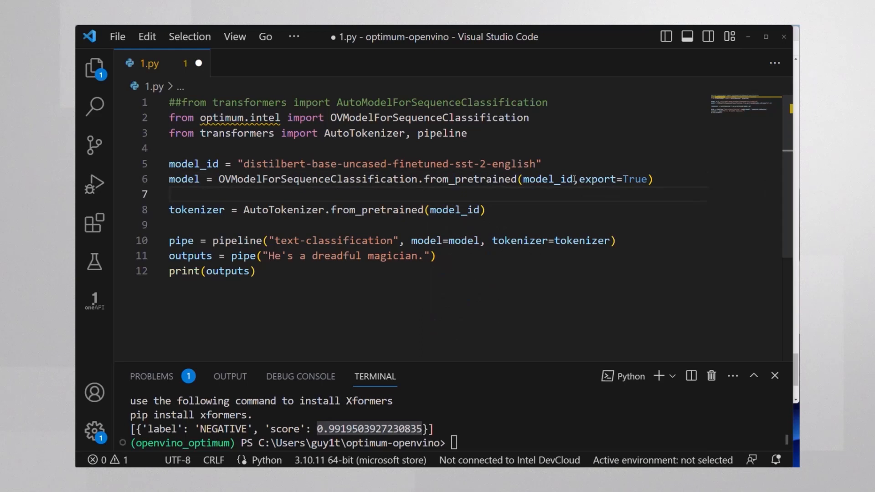
key("ctrl+s")
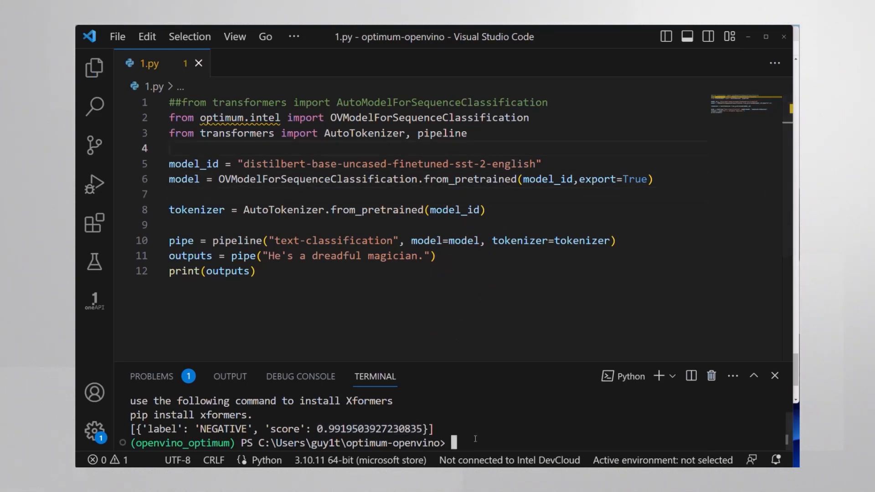
type("python 1.py")
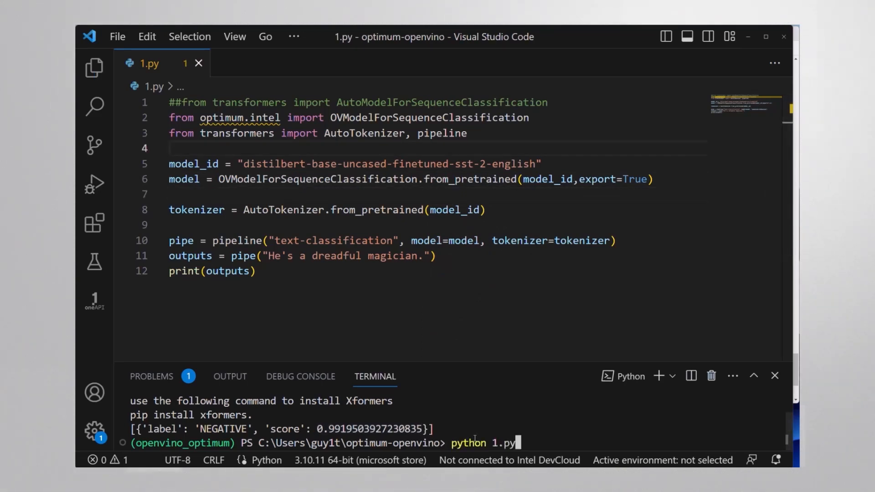
key("Return")
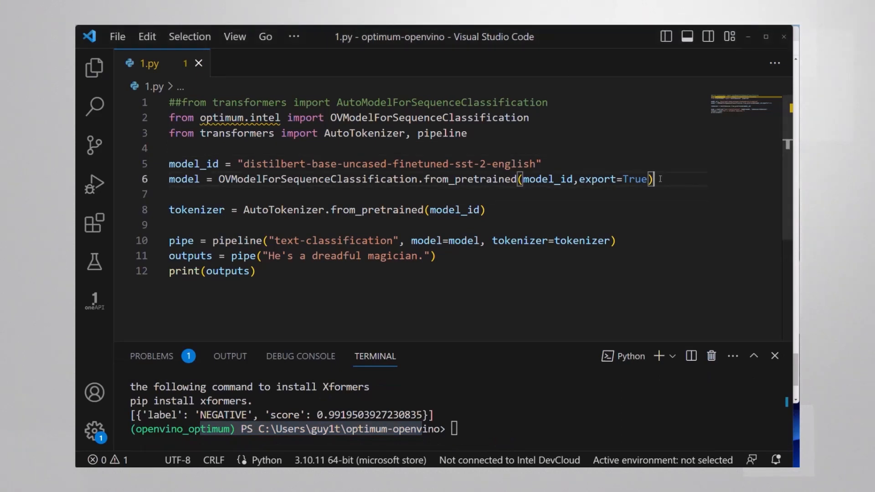
- Add model.save_pretrained("distilbert-base-uncased-finetuned-sst-2-english-ov-fp32") below the model line
key("Enter")
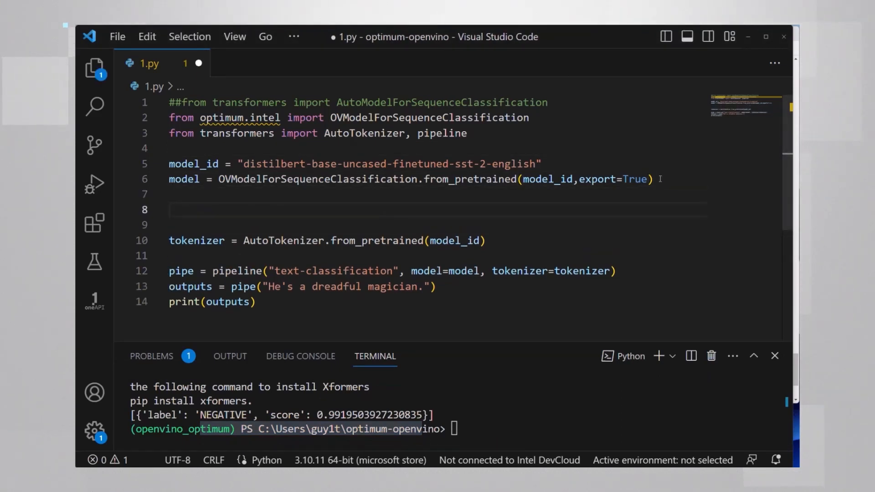
type("model.")
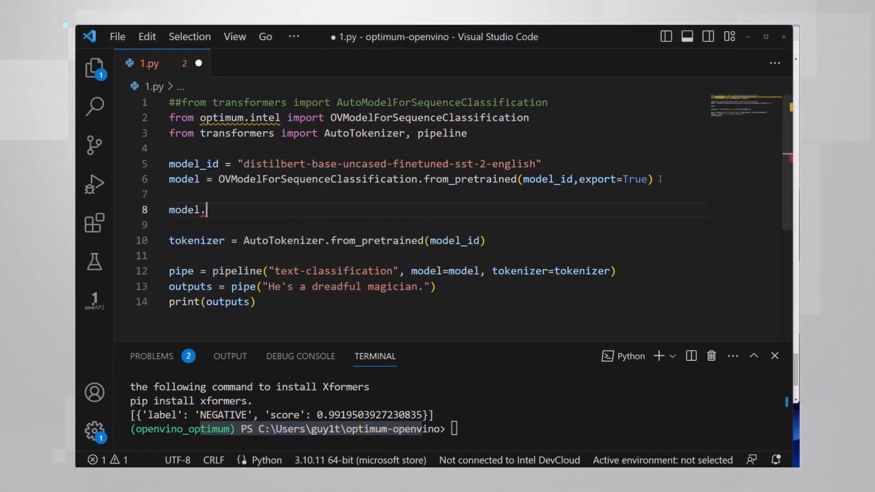
type("sav")
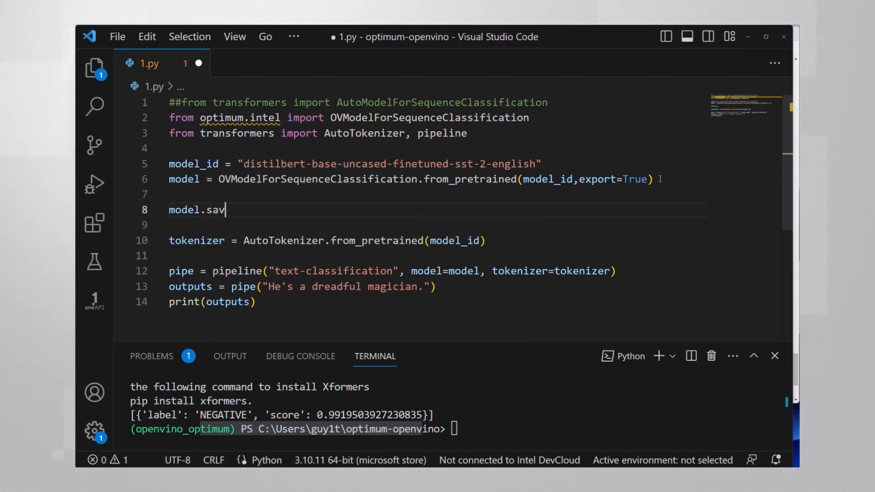
type("e_pretrained(\"\")")
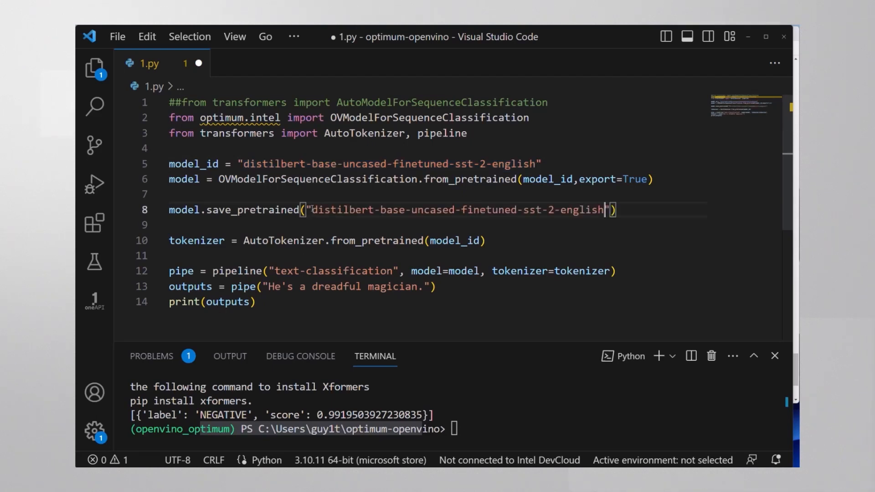
type("-ov-f")
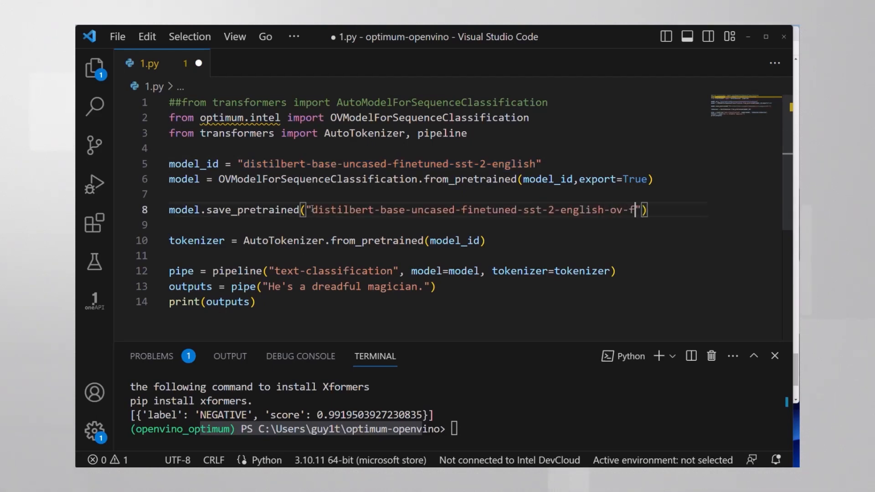
type("p32")
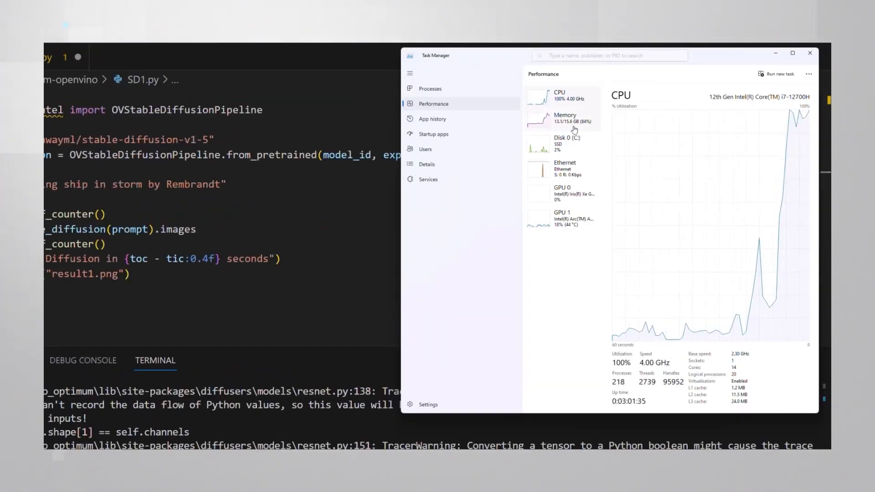
- Watch memory usage in Task Manager while SD1.py generates result1.png with stable-diffusion-v1-5
left_click(563, 118)
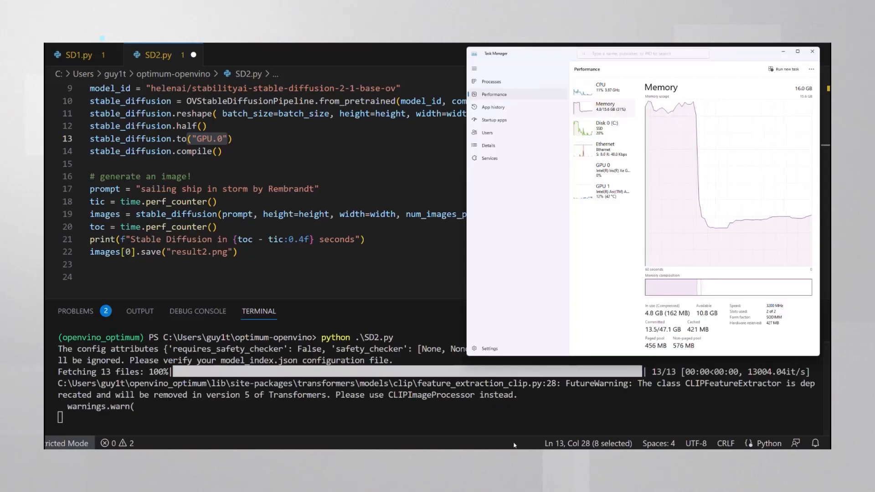
- Check Intel Iris Xe GPU usage, then return to VS Code showing SD2.py finished in 23.18 seconds
left_click(602, 171)
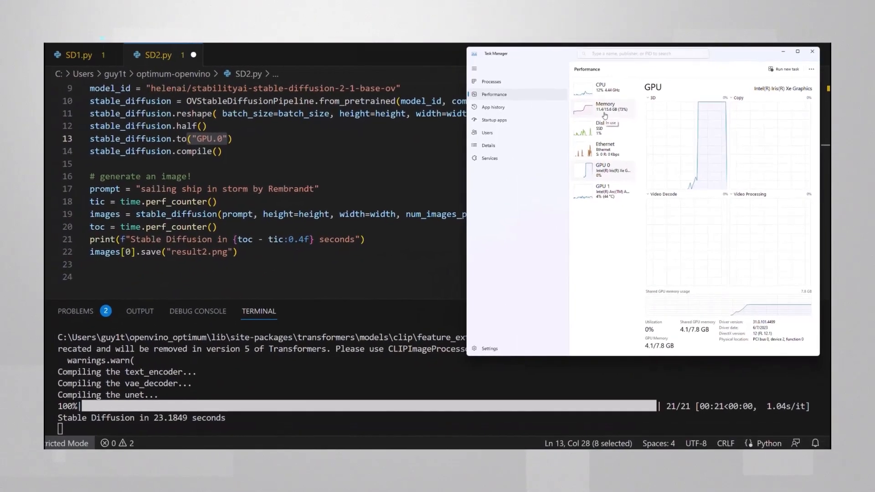
left_click(812, 51)
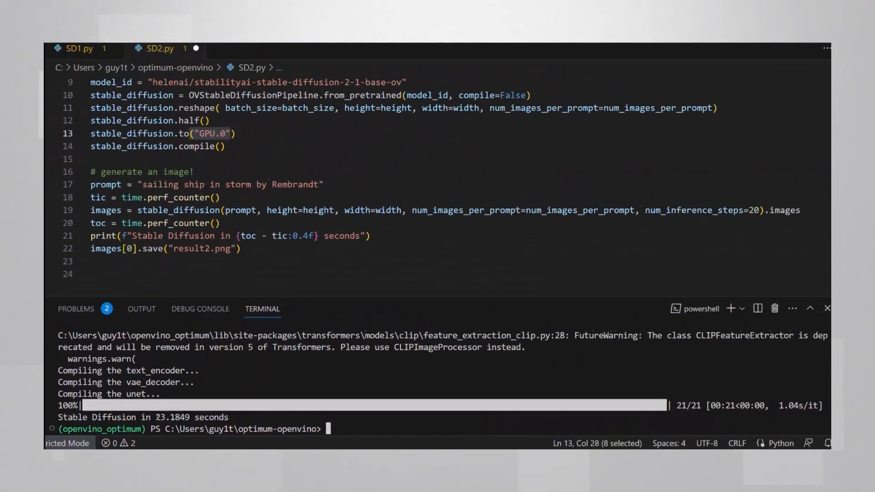